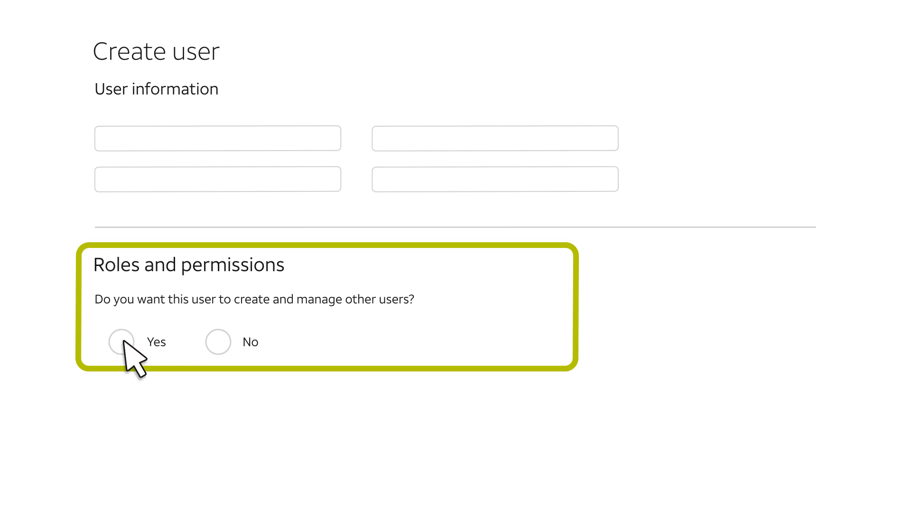
Choose Yes for creating and managing other users in the new user's roles and permissions
click(121, 341)
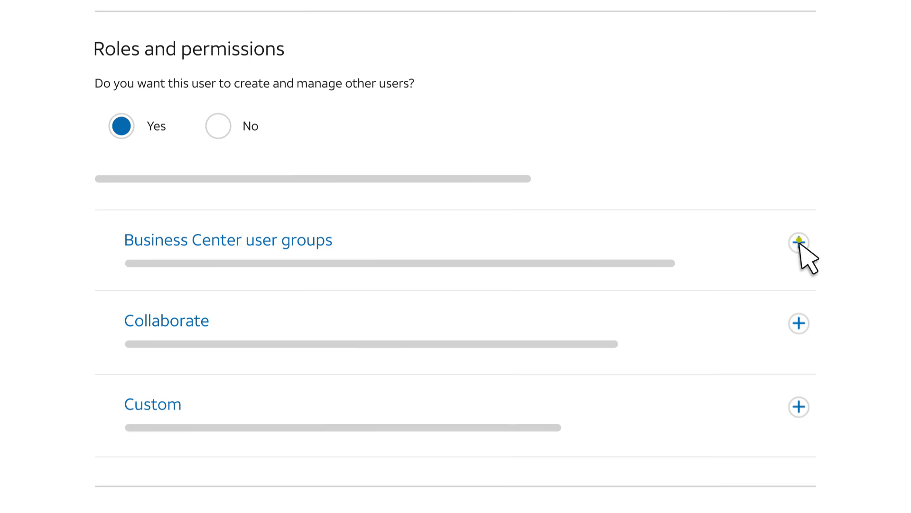
click(800, 240)
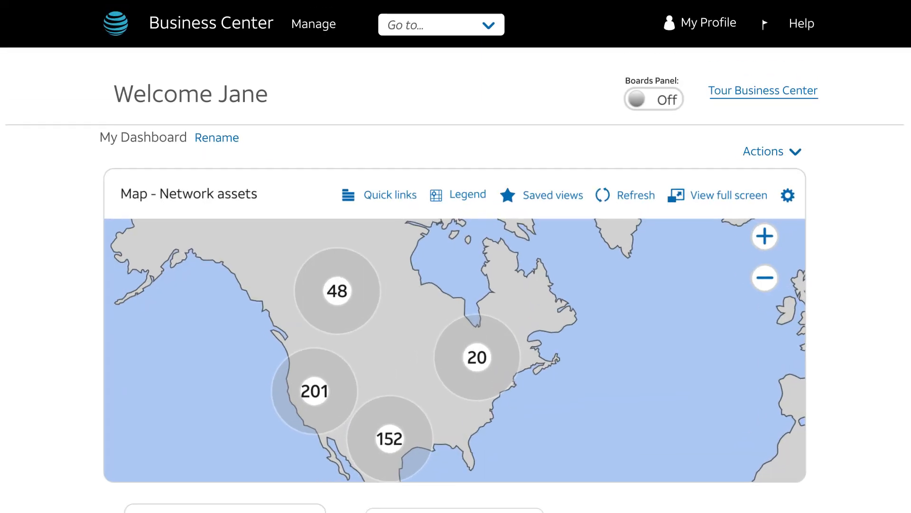
Open the Help panel from the dashboard's top navigation bar
click(801, 24)
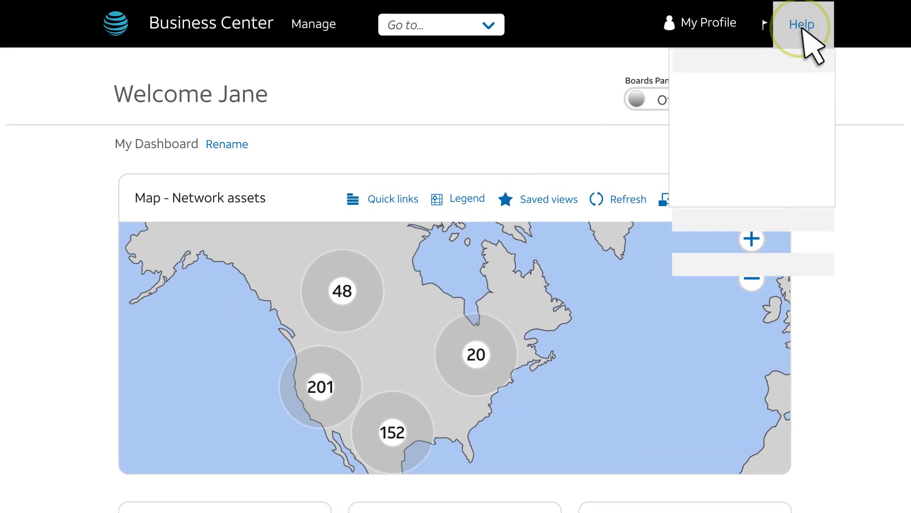
click(802, 24)
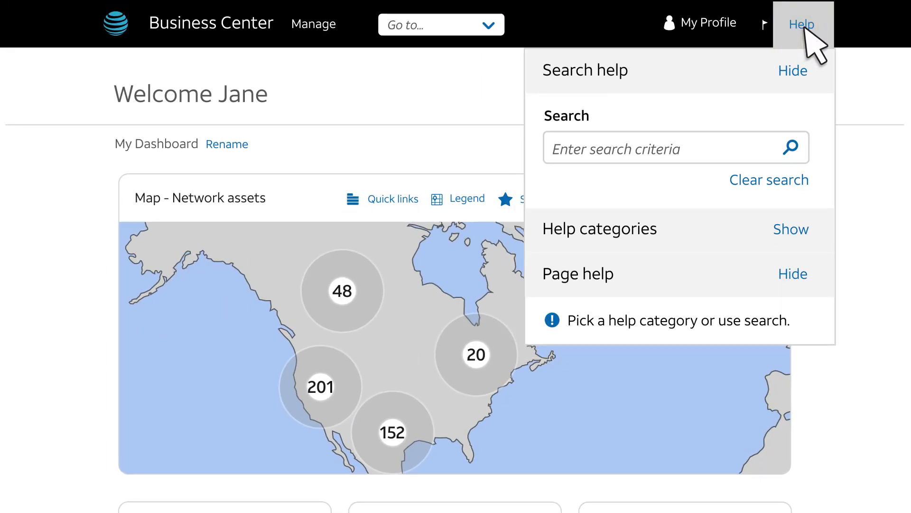